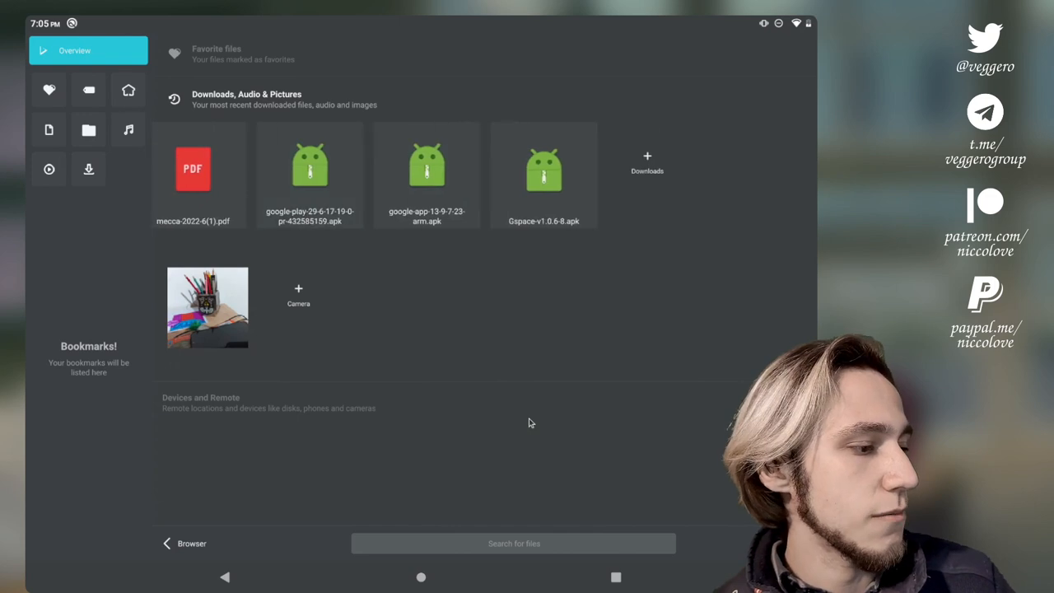
Switch Index to its Overview page listing favourite files, downloads, audio and pictures.
{"action": "left_click", "coordinate": [89, 168]}
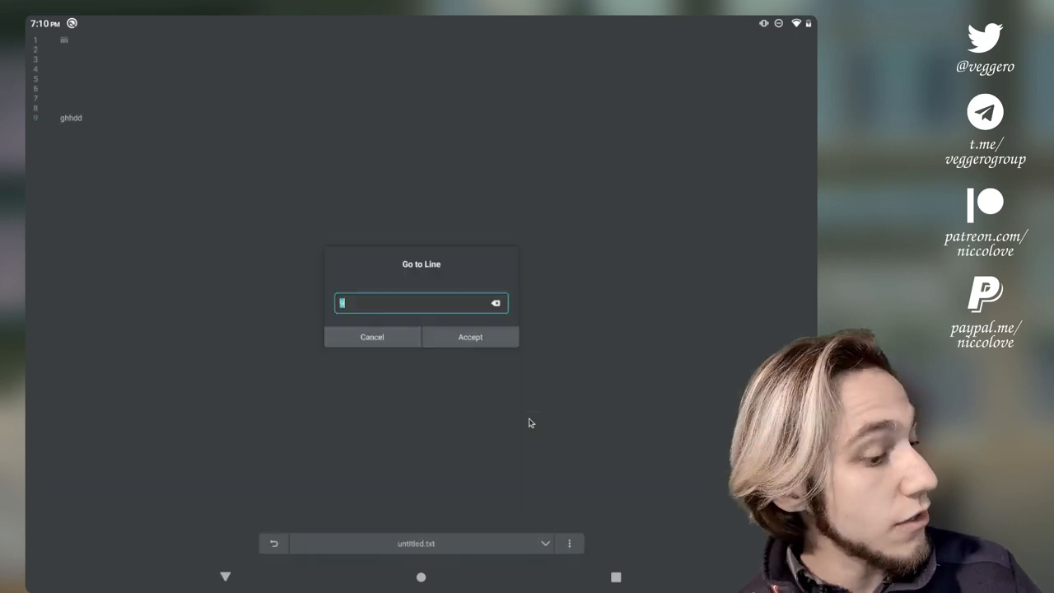
Bring up the Go to Line prompt from Nota's menu for untitled.txt.
{"action": "left_click", "coordinate": [415, 303]}
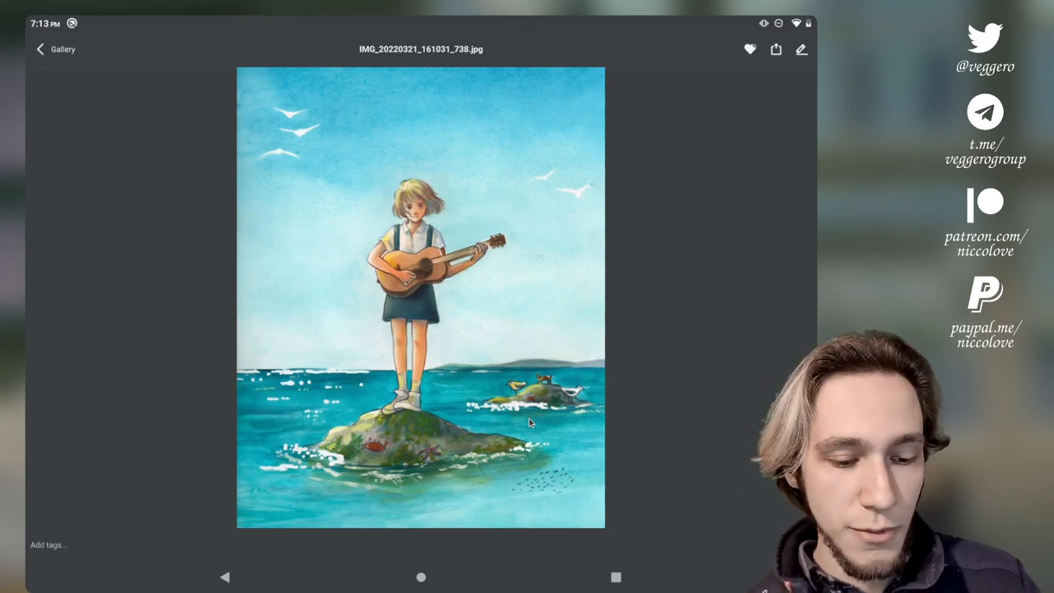
Send the guitar-girl watercolor into Pix's image editor with its transform tools.
{"action": "left_click", "coordinate": [801, 49]}
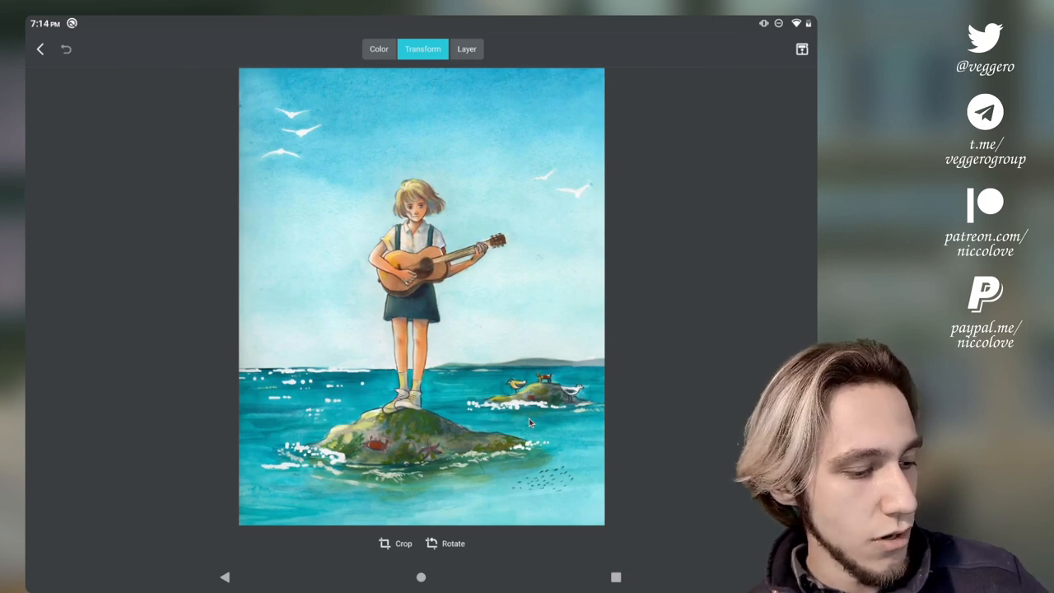